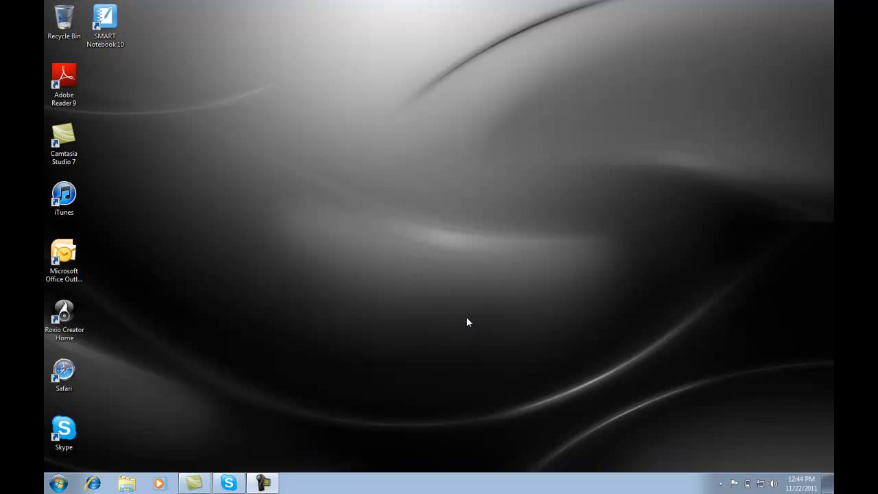
{"action": "mouse_move", "coordinate": [237, 373]}
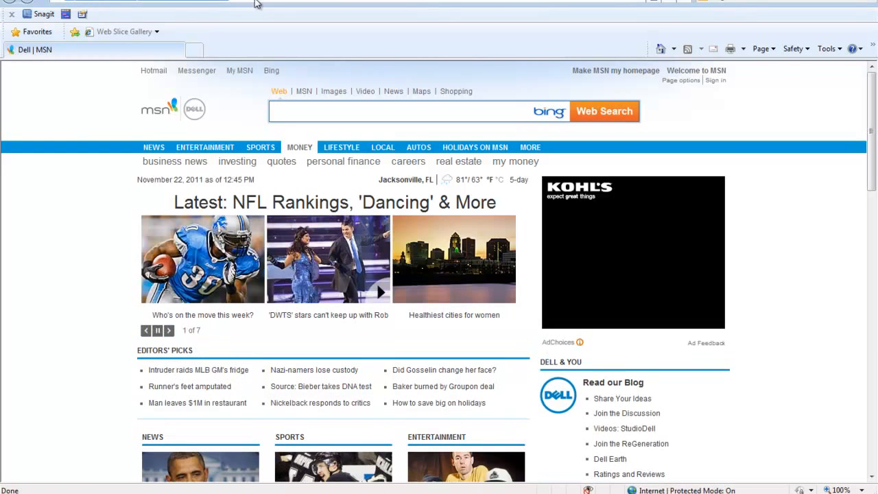
Step: Search for Skype and reach the Skype for Windows download page
{"action": "type", "text": "skype"}
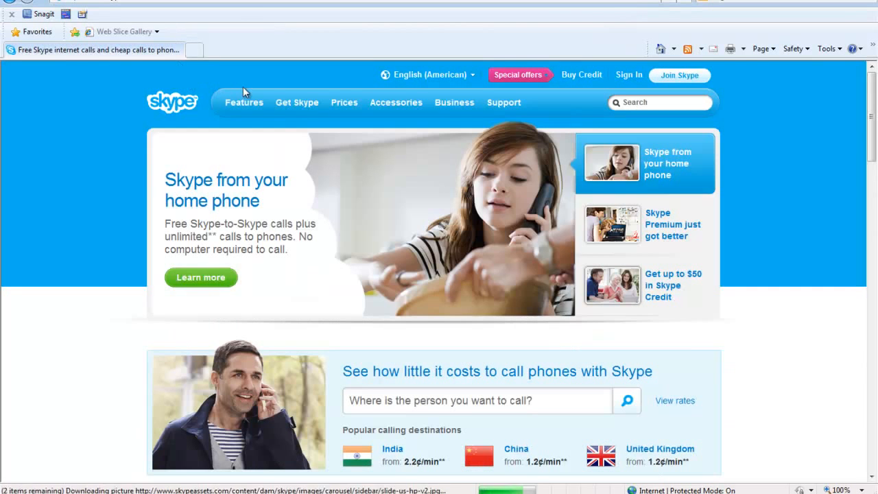
{"action": "left_click", "coordinate": [296, 102]}
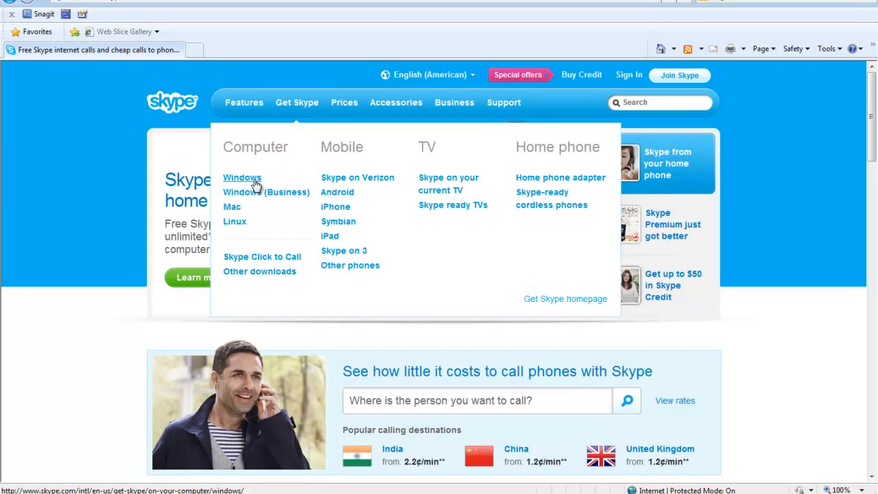
{"action": "left_click", "coordinate": [241, 177]}
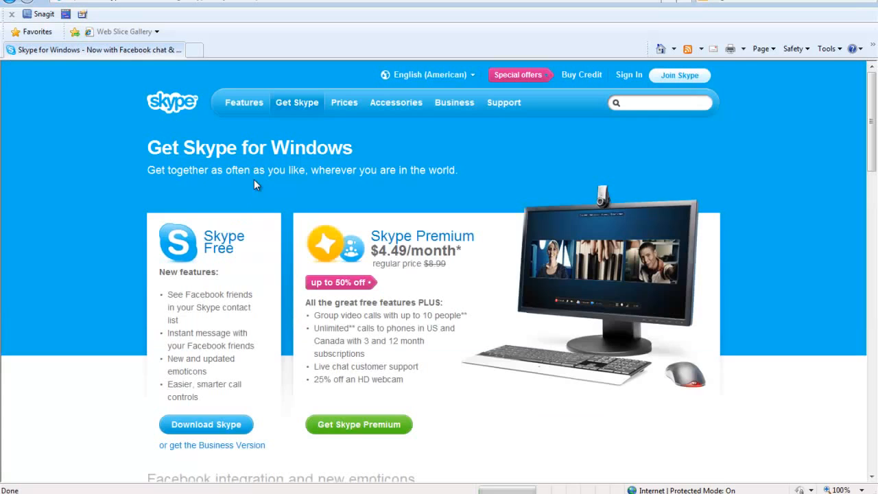
{"action": "mouse_move", "coordinate": [297, 282]}
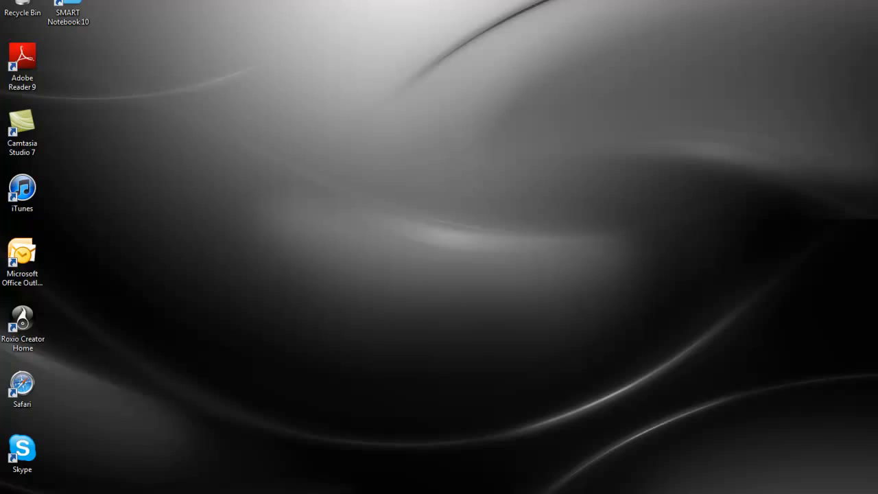
Step: Launch the Skype desktop app and sign out to the sign-in screen
{"action": "double_click", "coordinate": [22, 449]}
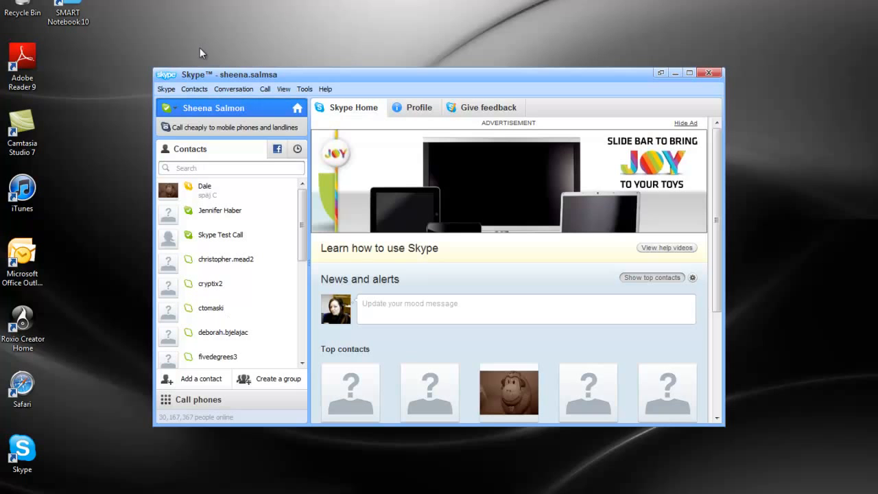
{"action": "left_click", "coordinate": [166, 88]}
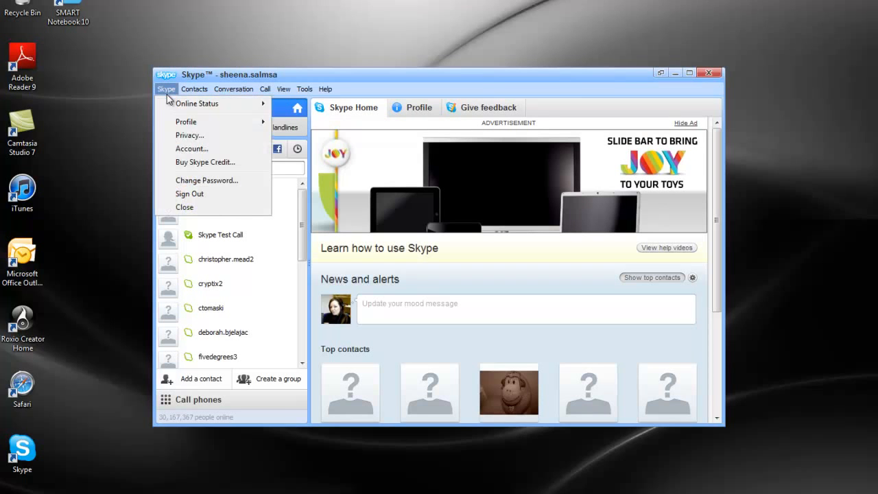
{"action": "left_click", "coordinate": [189, 194]}
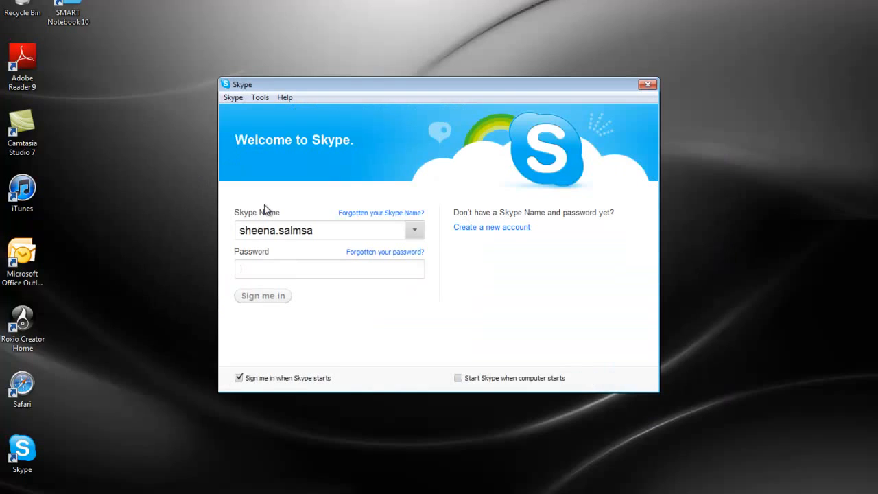
{"action": "mouse_move", "coordinate": [404, 240]}
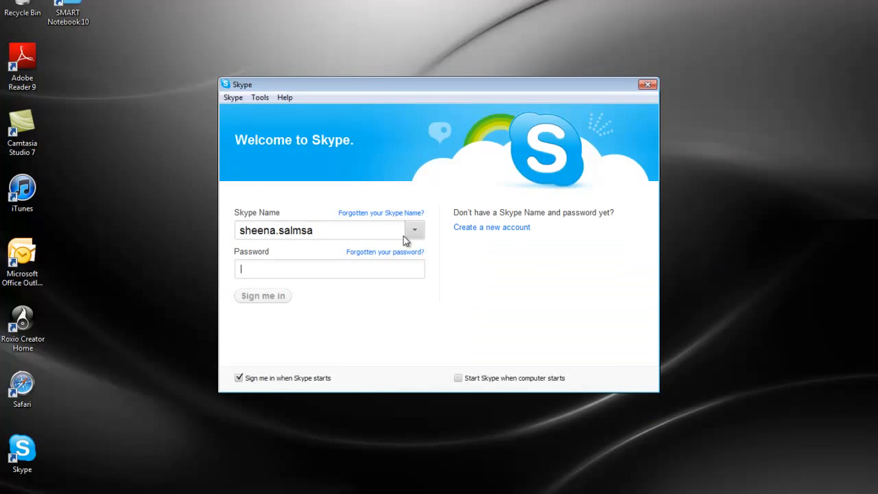
{"action": "mouse_move", "coordinate": [487, 230]}
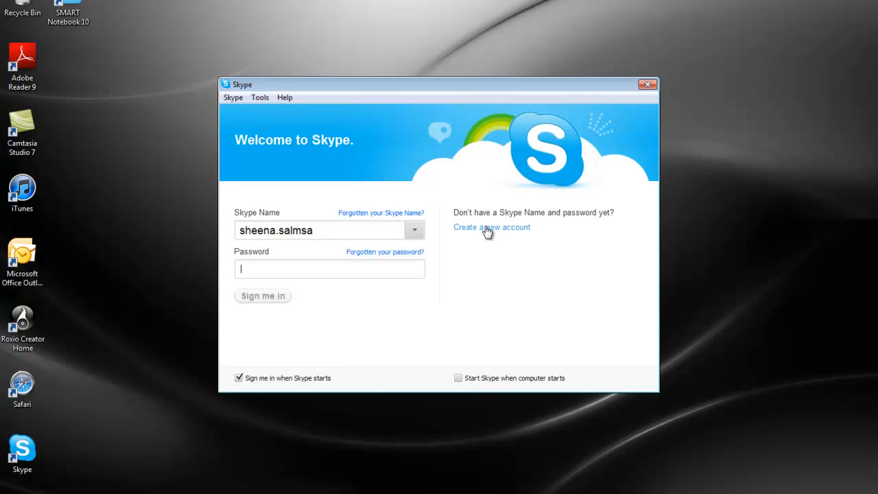
{"action": "mouse_move", "coordinate": [478, 232]}
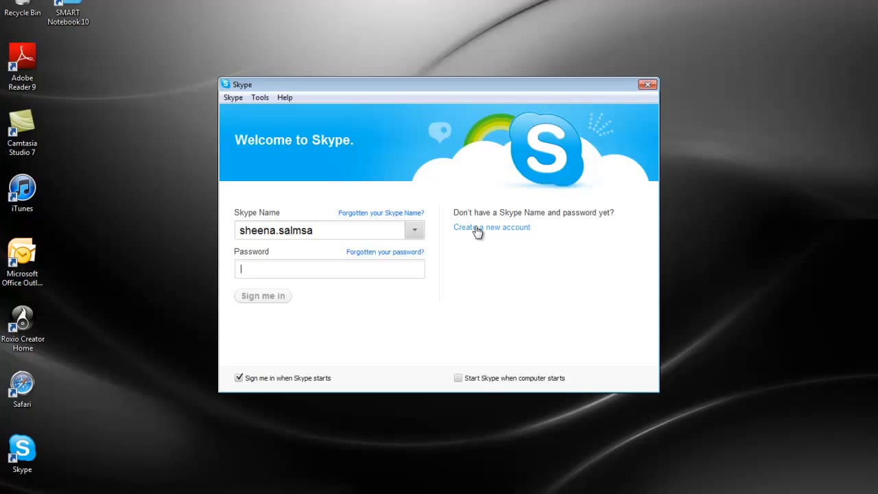
{"action": "mouse_move", "coordinate": [373, 257]}
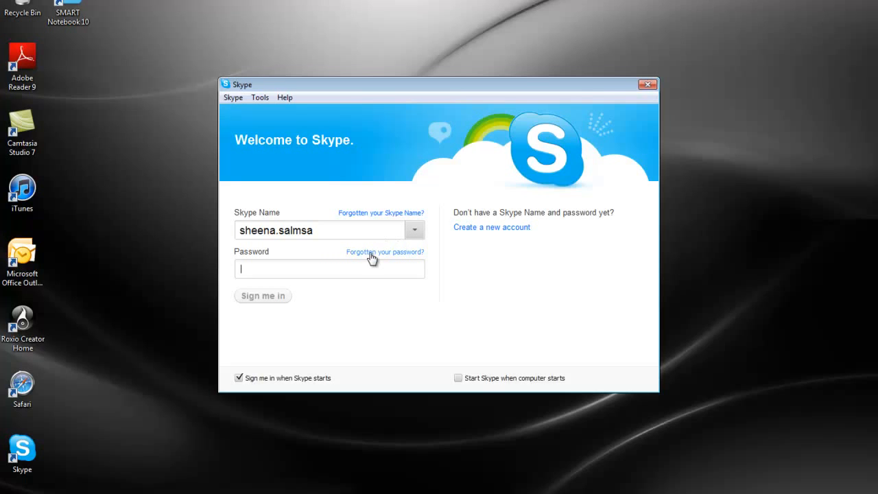
Step: Sign back in with the password, then open the Contacts > Add a Contact form
{"action": "type", "text": "••••"}
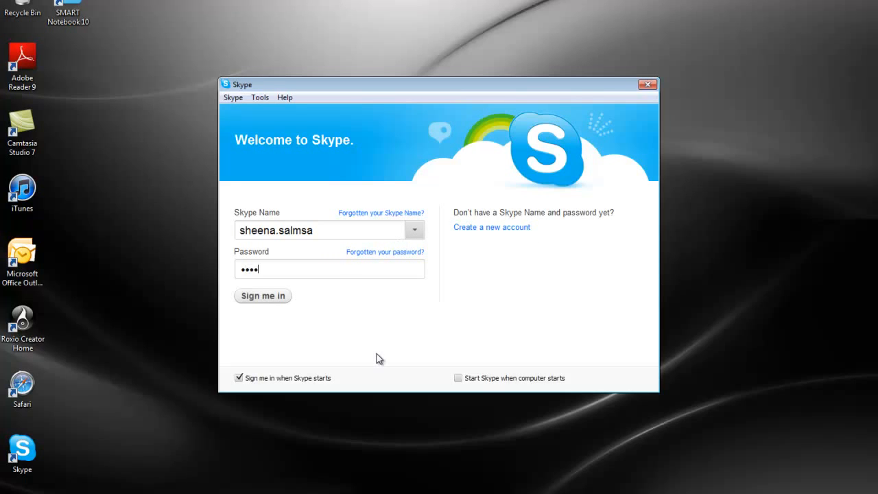
{"action": "type", "text": "••••"}
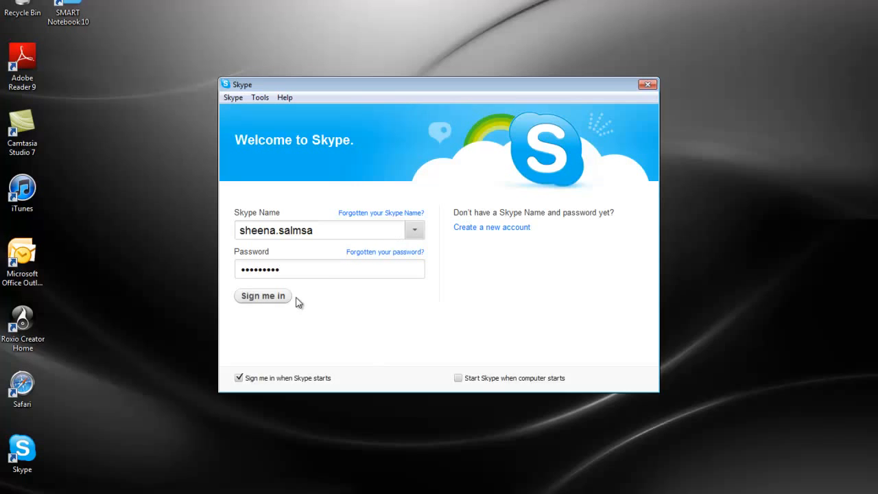
{"action": "left_click", "coordinate": [263, 295]}
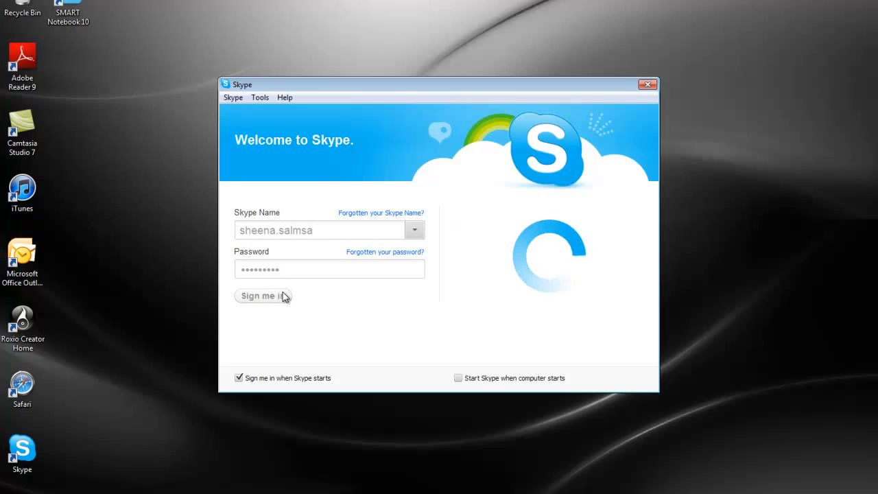
{"action": "left_click", "coordinate": [259, 295]}
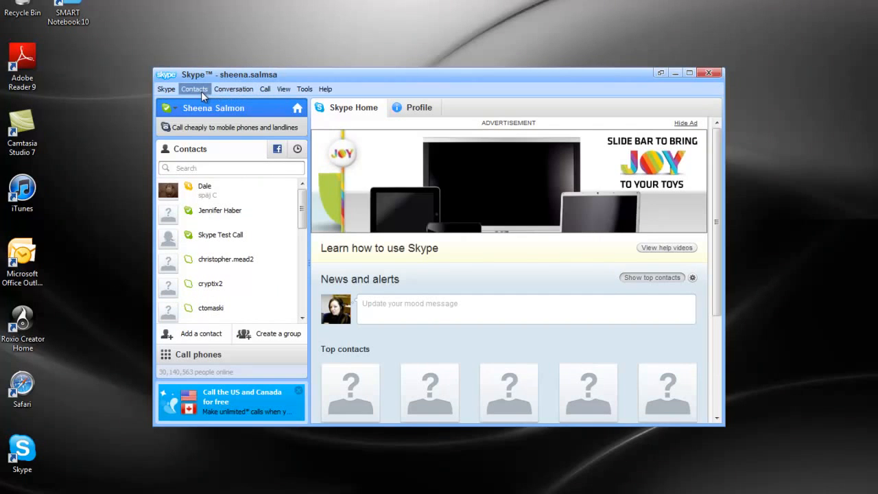
{"action": "left_click", "coordinate": [194, 89]}
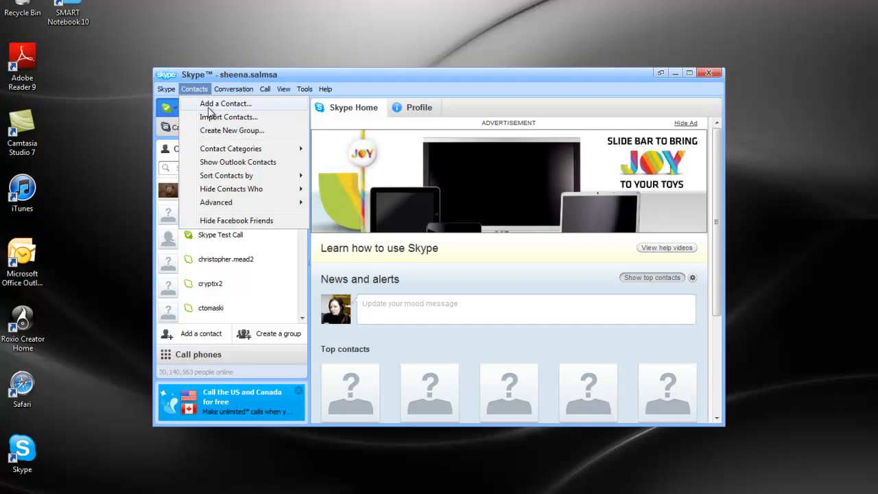
{"action": "left_click", "coordinate": [226, 103]}
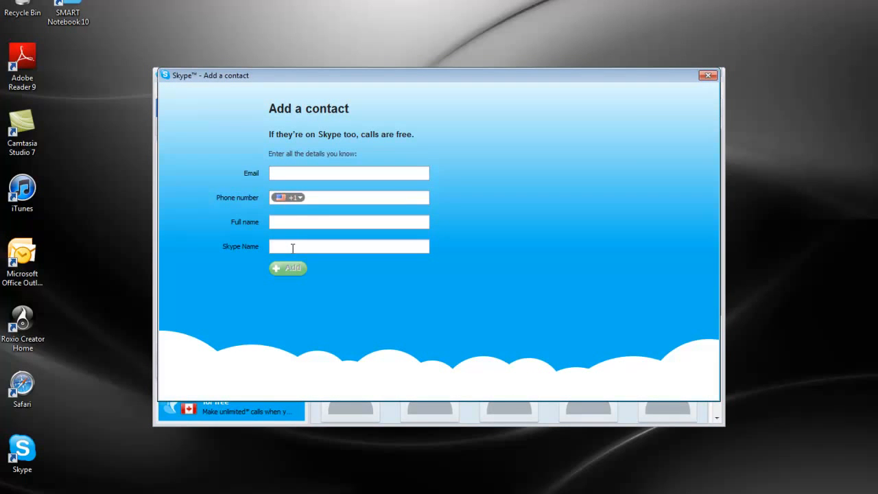
{"action": "type", "text": "jfierro"}
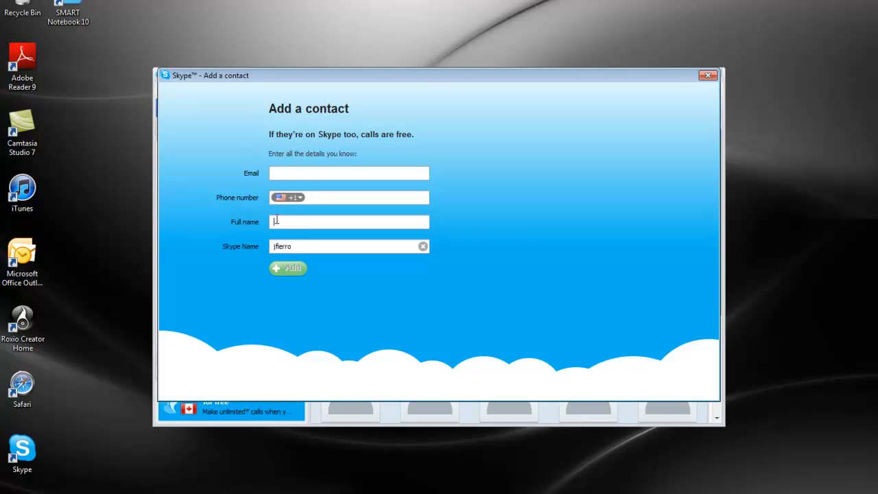
{"action": "type", "text": "Jose Fi"}
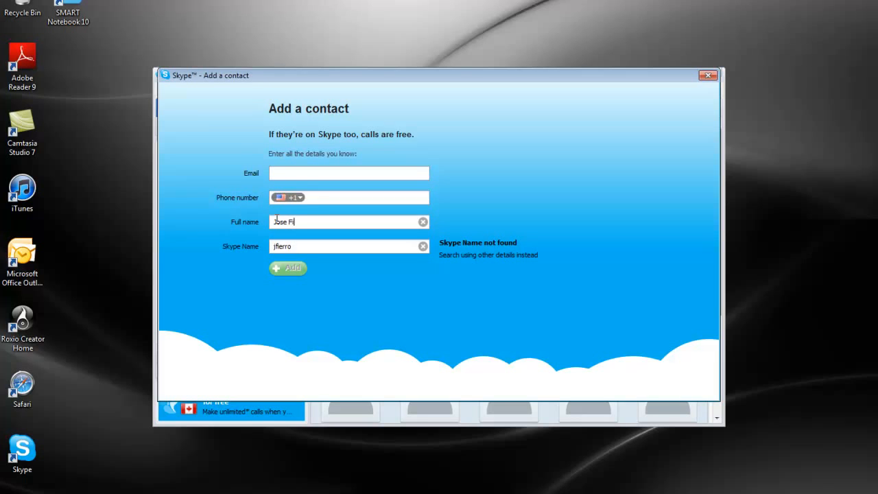
{"action": "type", "text": "erro"}
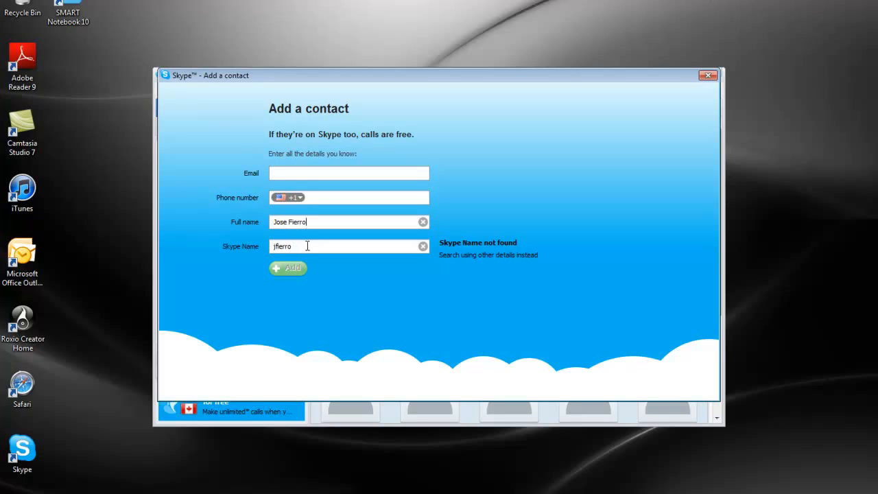
{"action": "type", "text": "_"}
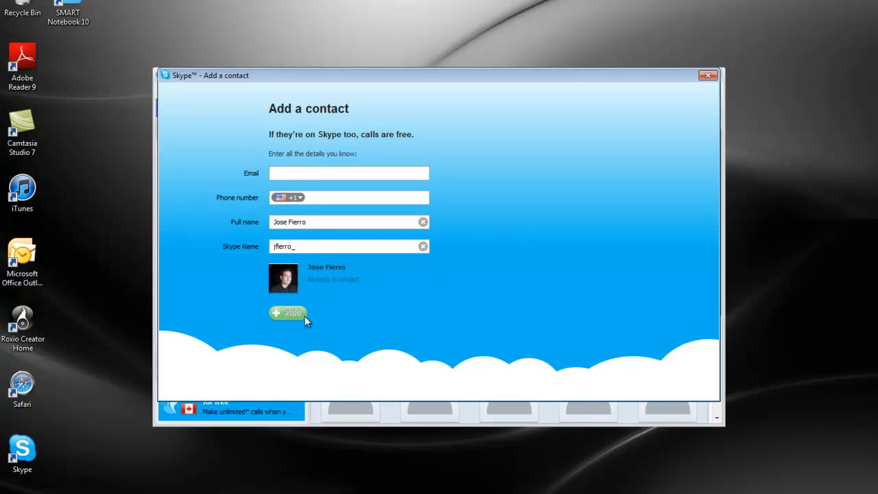
{"action": "mouse_move", "coordinate": [298, 299]}
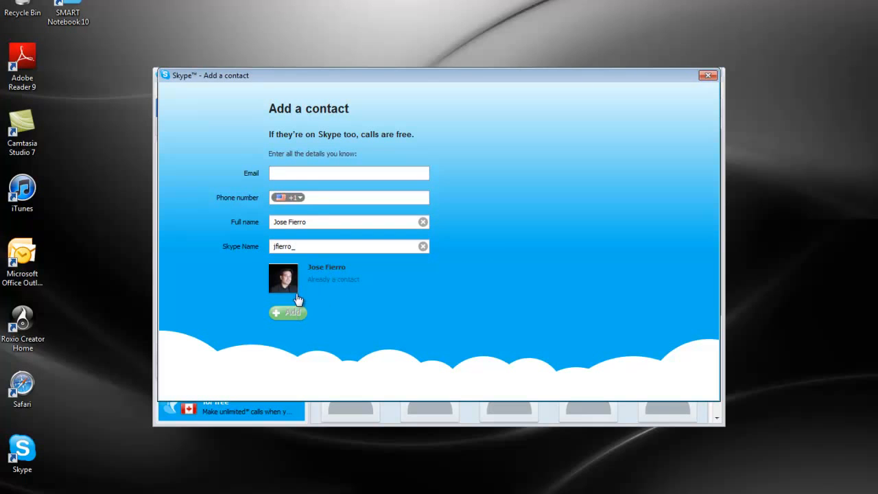
{"action": "mouse_move", "coordinate": [317, 322]}
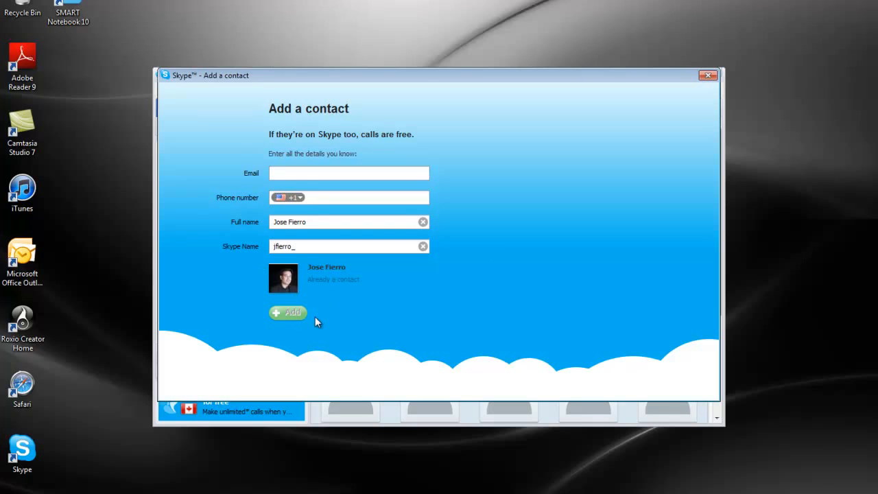
{"action": "mouse_move", "coordinate": [381, 279]}
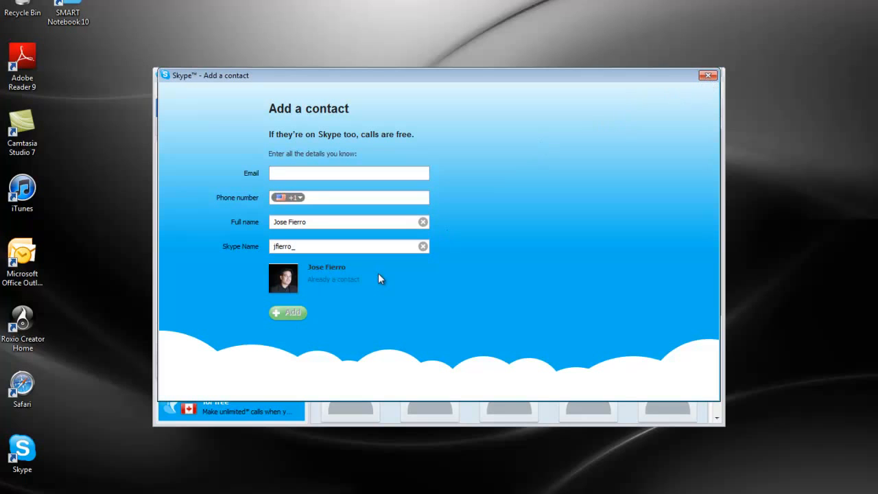
{"action": "left_click", "coordinate": [287, 312]}
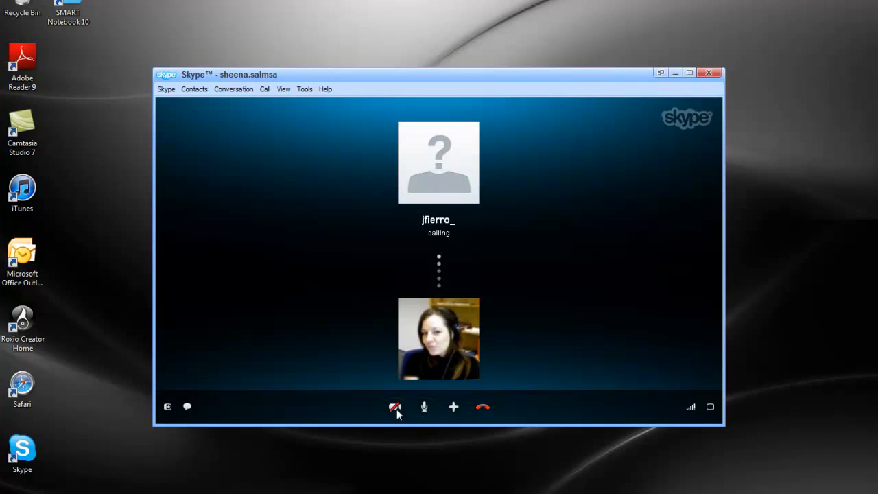
{"action": "mouse_move", "coordinate": [394, 407]}
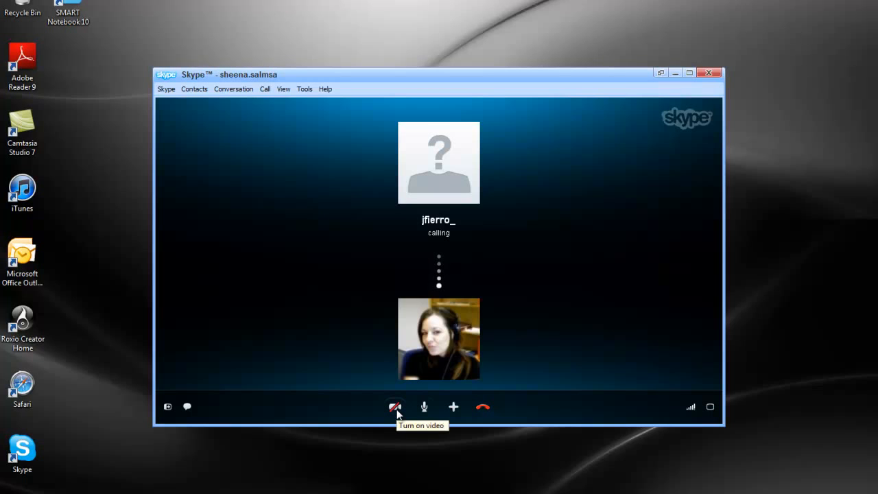
{"action": "left_click", "coordinate": [394, 406]}
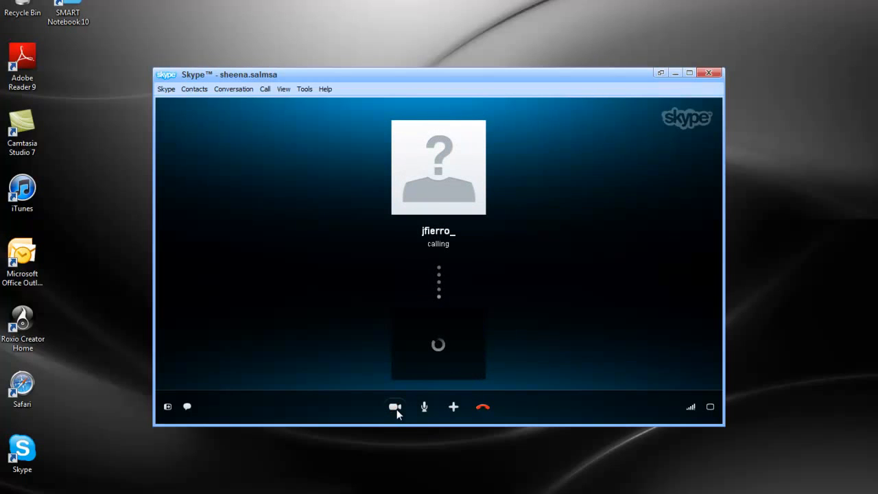
{"action": "left_click", "coordinate": [395, 407]}
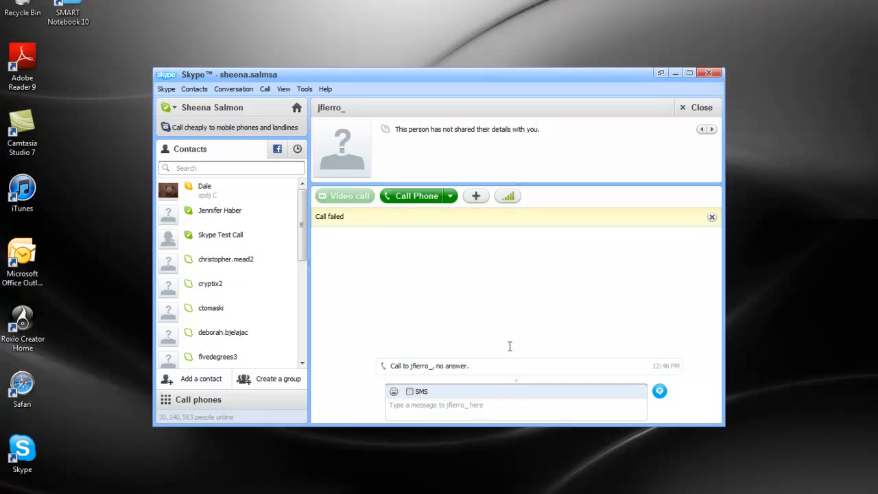
{"action": "mouse_move", "coordinate": [479, 270]}
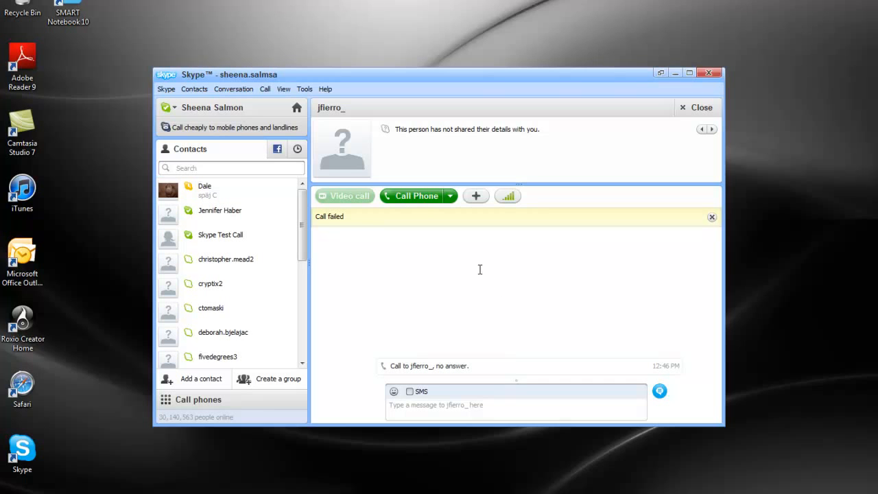